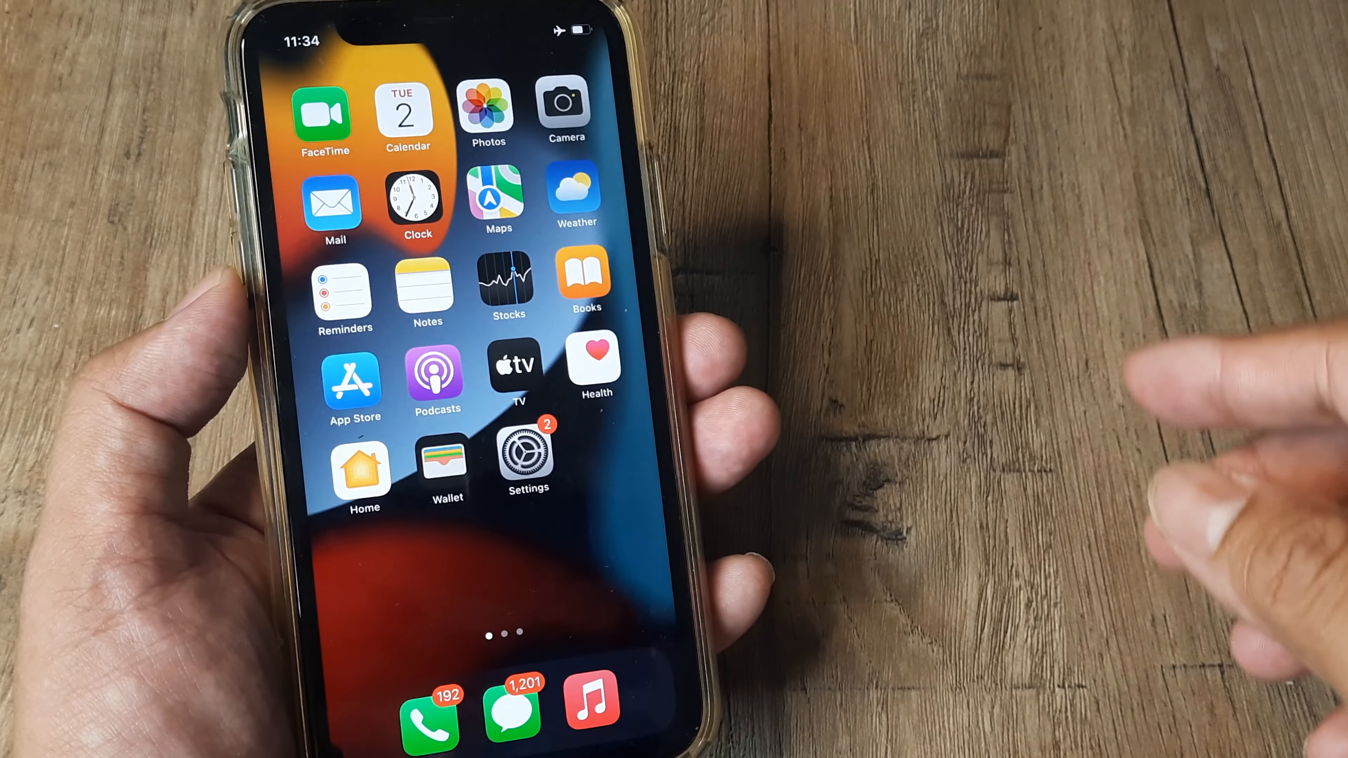
Show the World Clock list with New Delhi 11:35 PM and Abu Dhabi 10:05 PM.
left_click(417, 198)
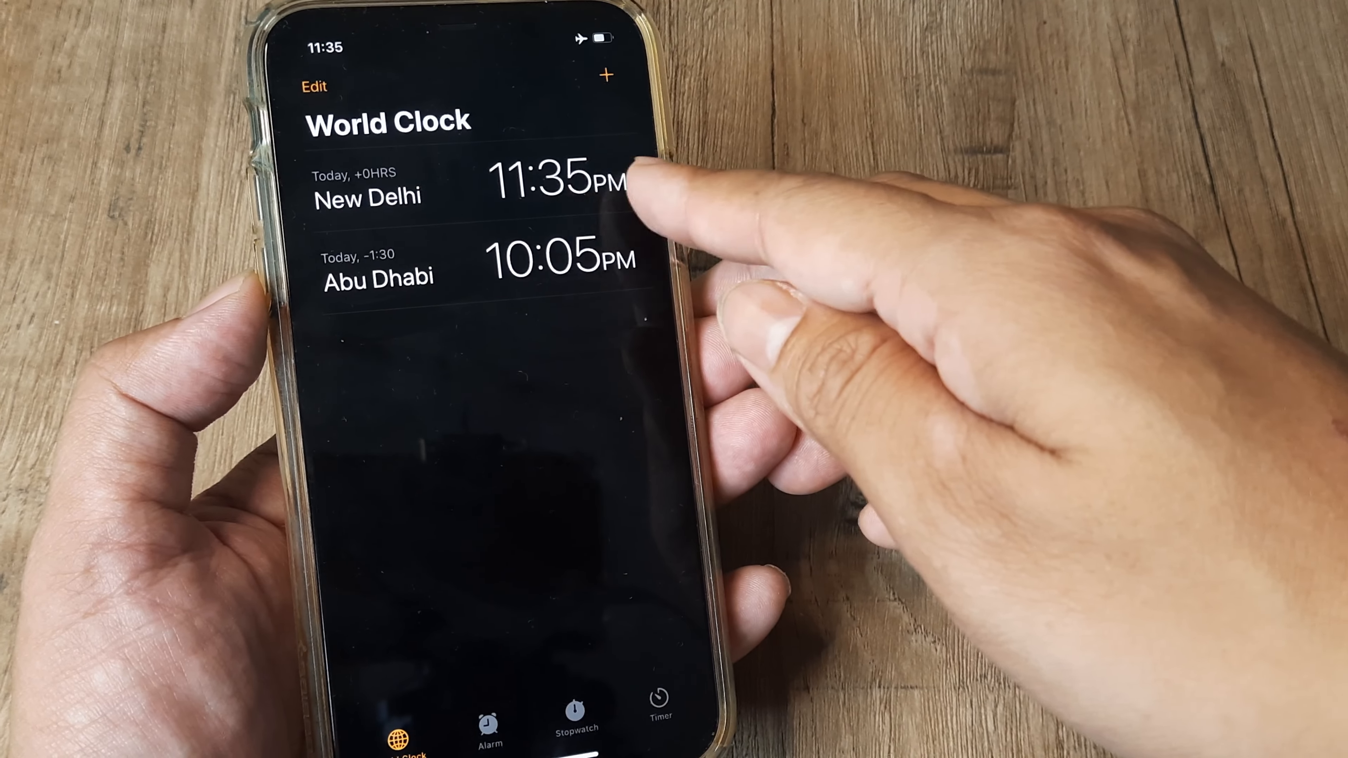